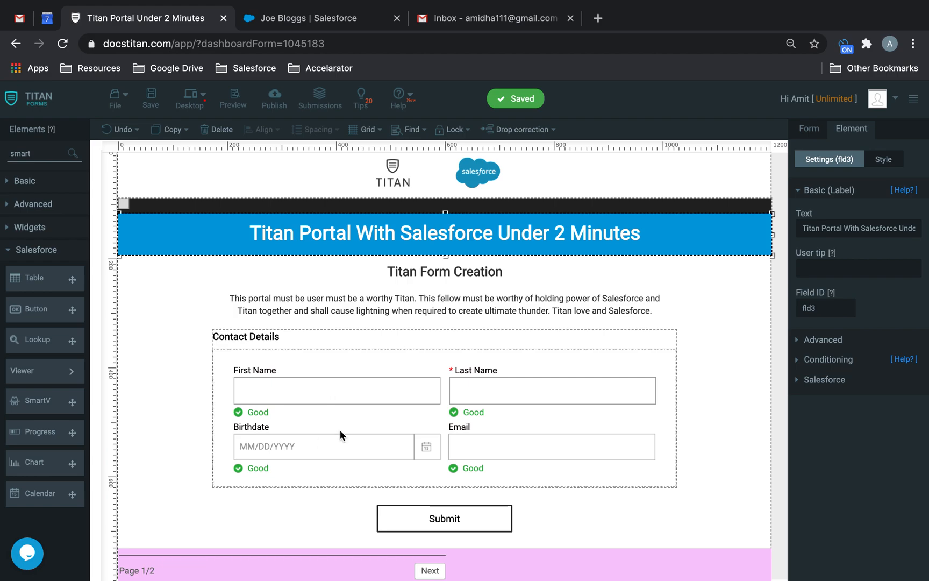
mouse_move(518, 445)
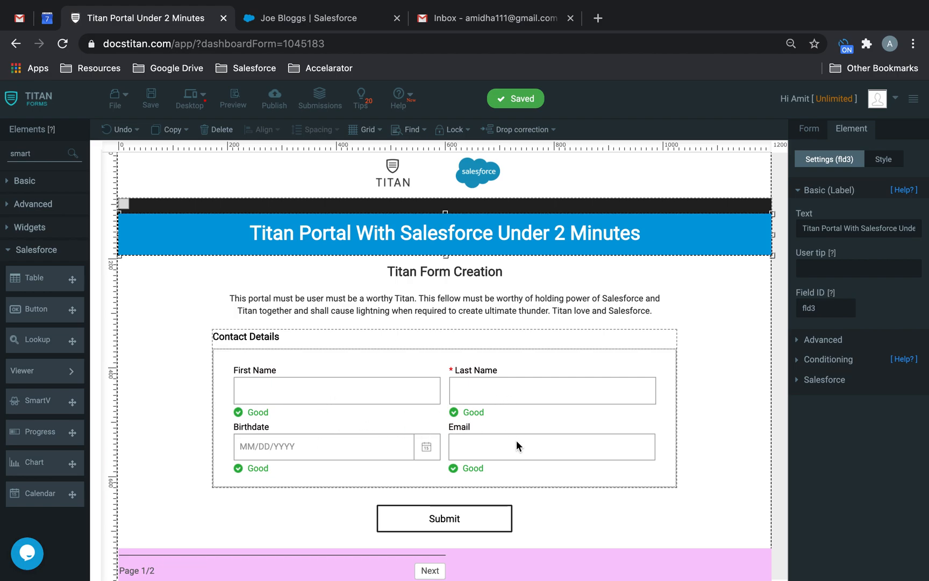
Review the Joe Bloggs contact, then link SmartV to Salesforce Contact and map the portal Last Name field.
click(320, 17)
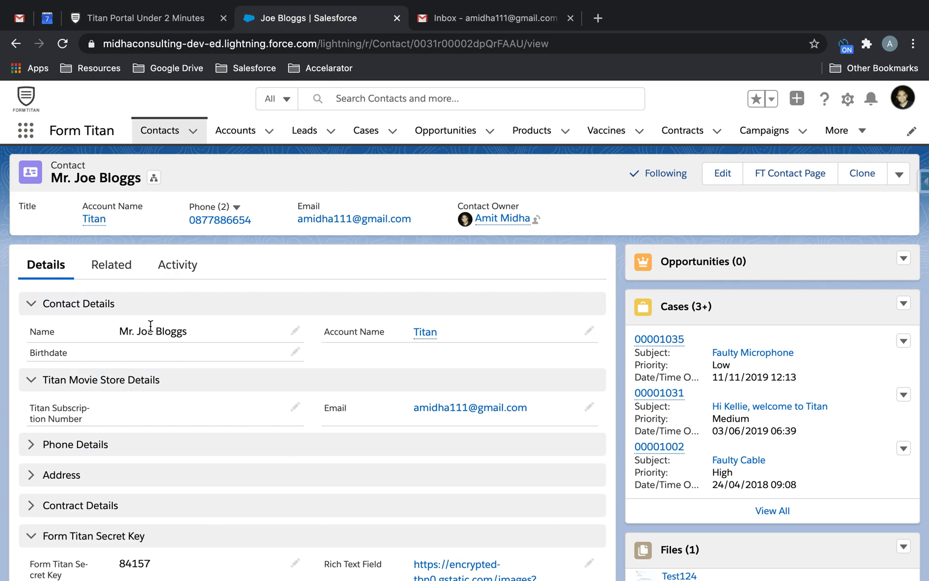
mouse_move(192, 353)
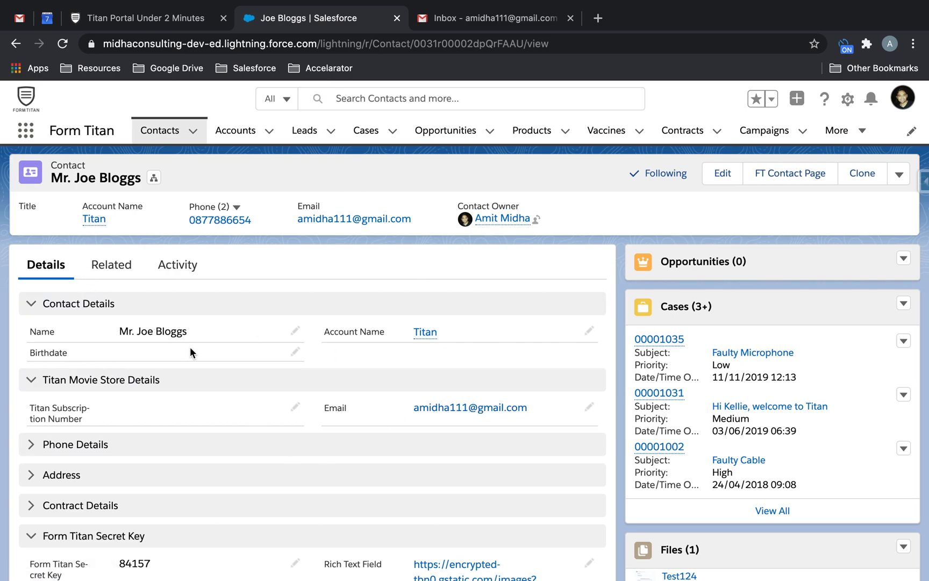
click(142, 18)
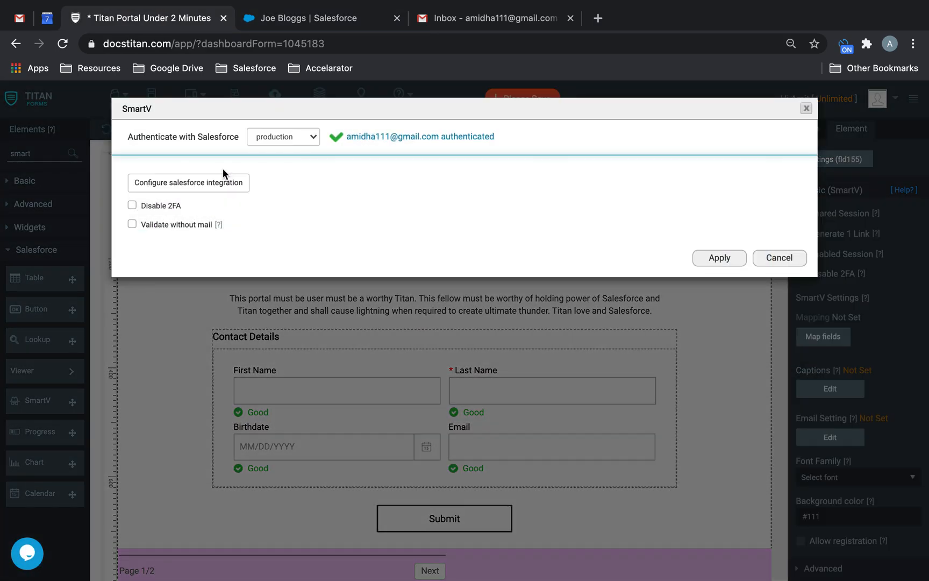
click(188, 182)
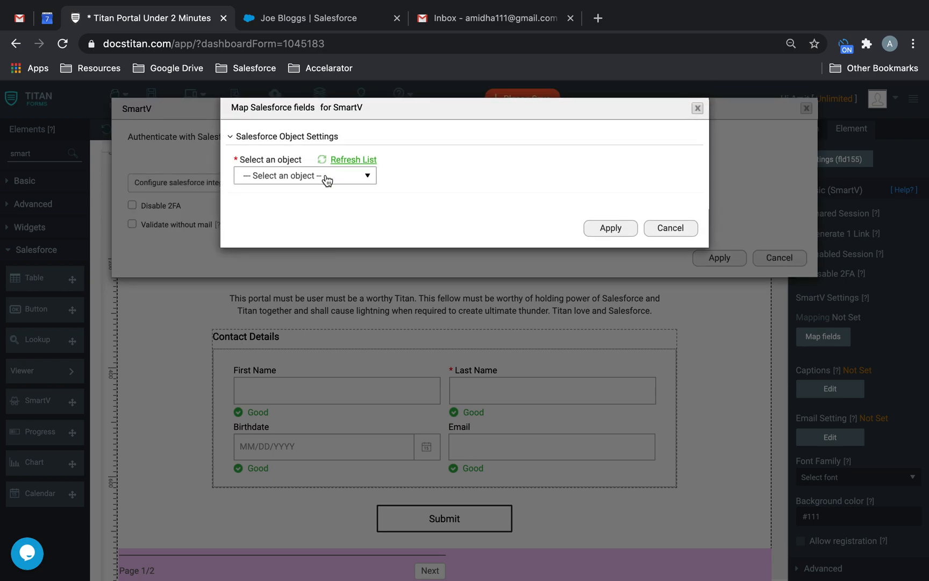
click(304, 175)
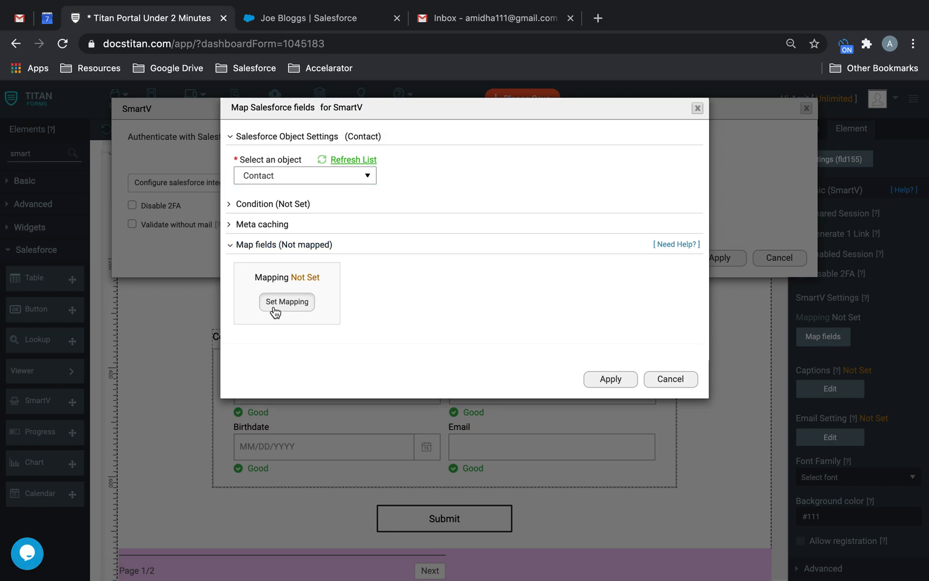
click(286, 303)
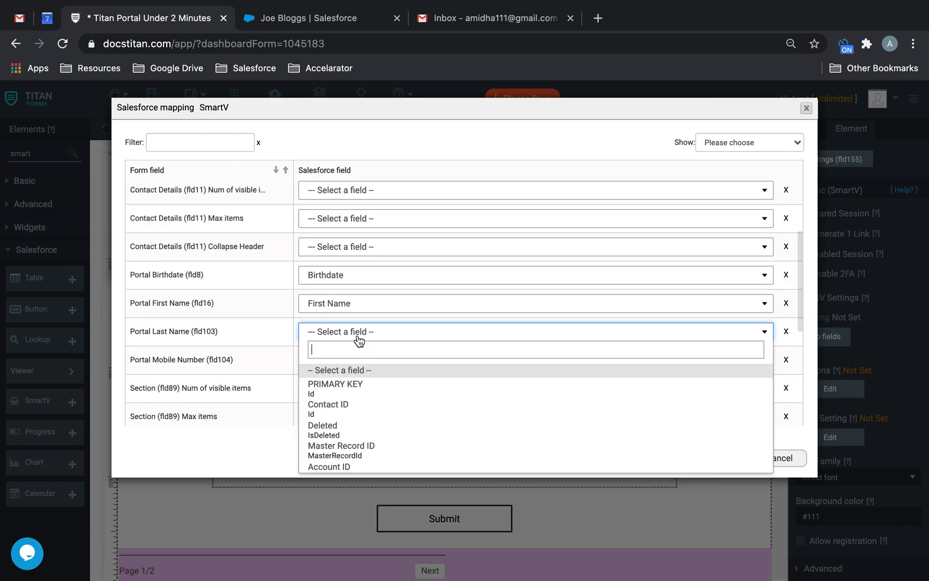
click(339, 331)
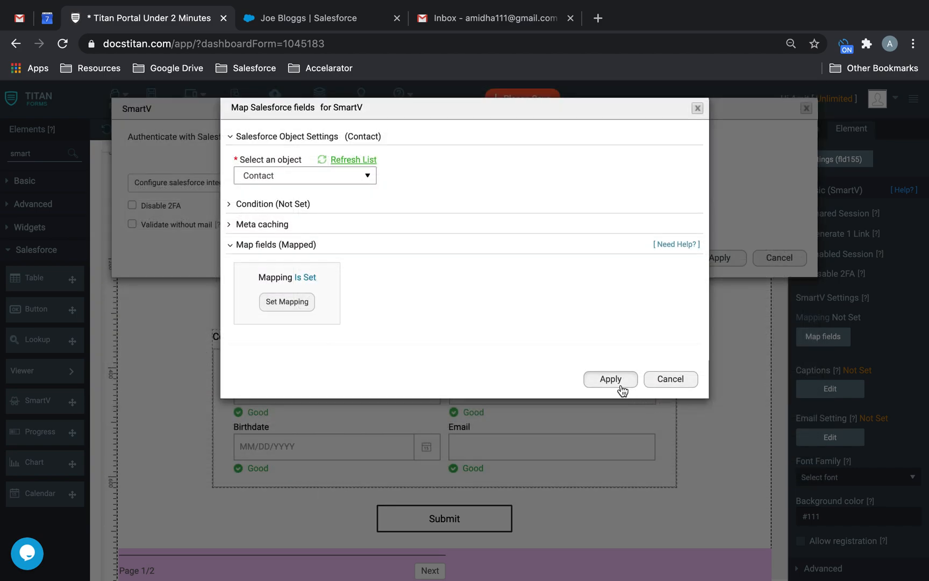
Apply the Contact field mapping and add Contact ID as a SmartV field.
click(610, 379)
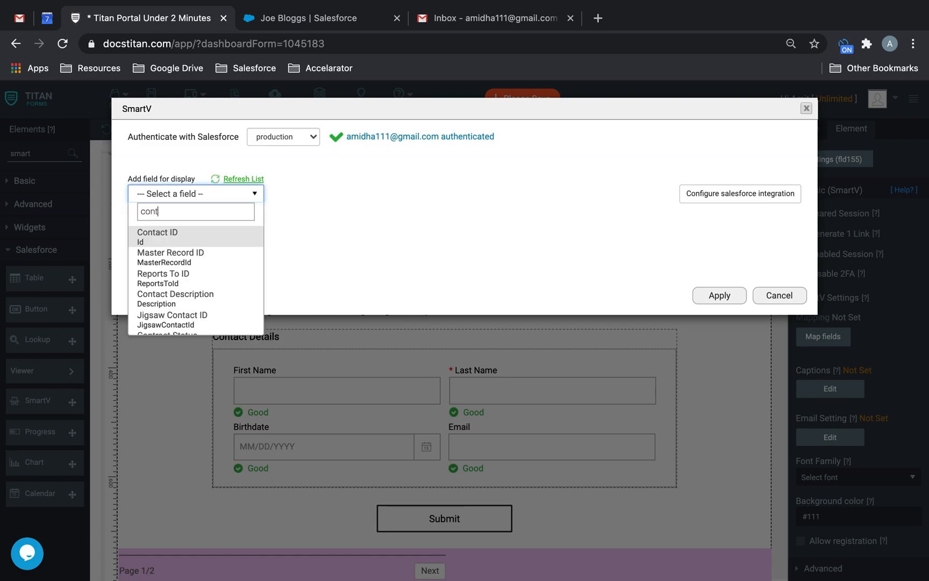
click(158, 232)
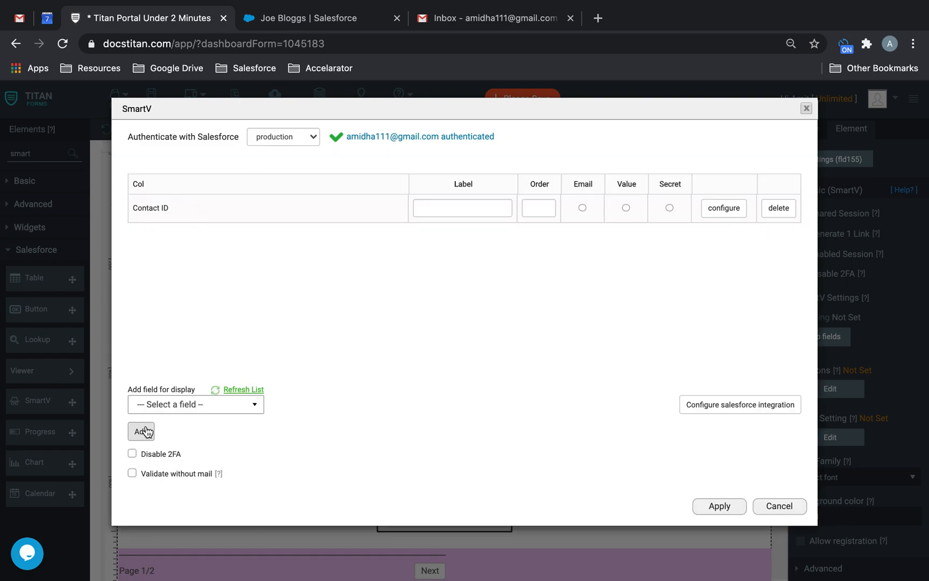
click(195, 404)
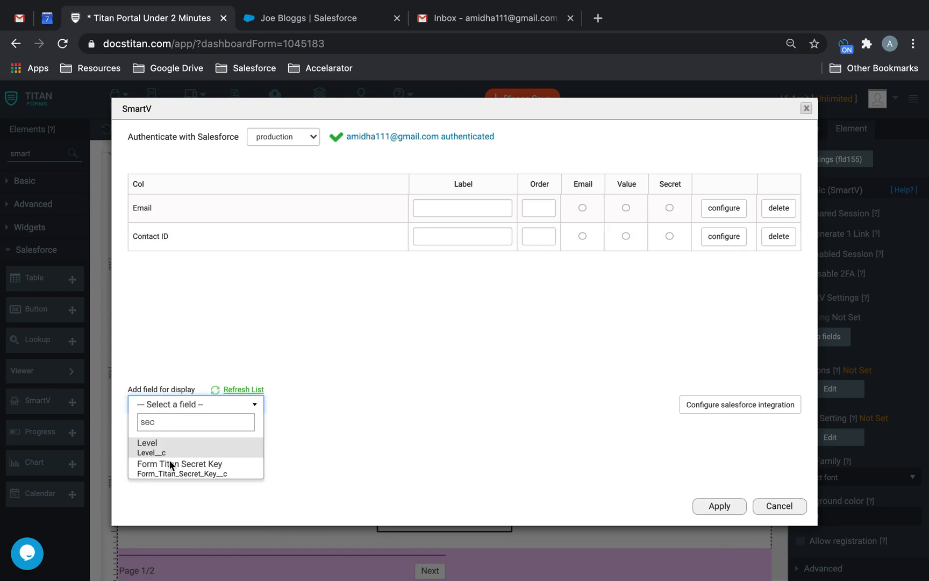
Add Form Titan Secret Key and flag Email as the login email field.
click(180, 463)
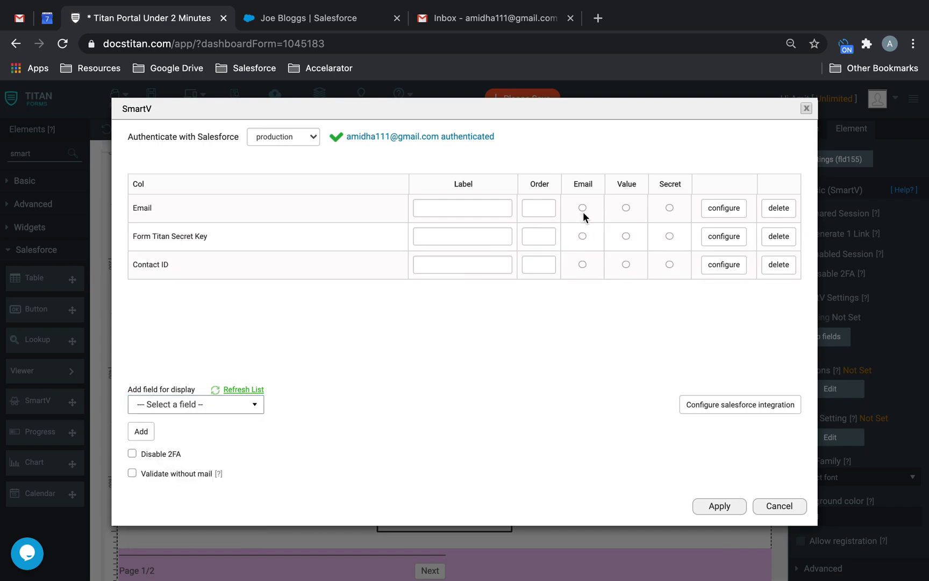
click(582, 207)
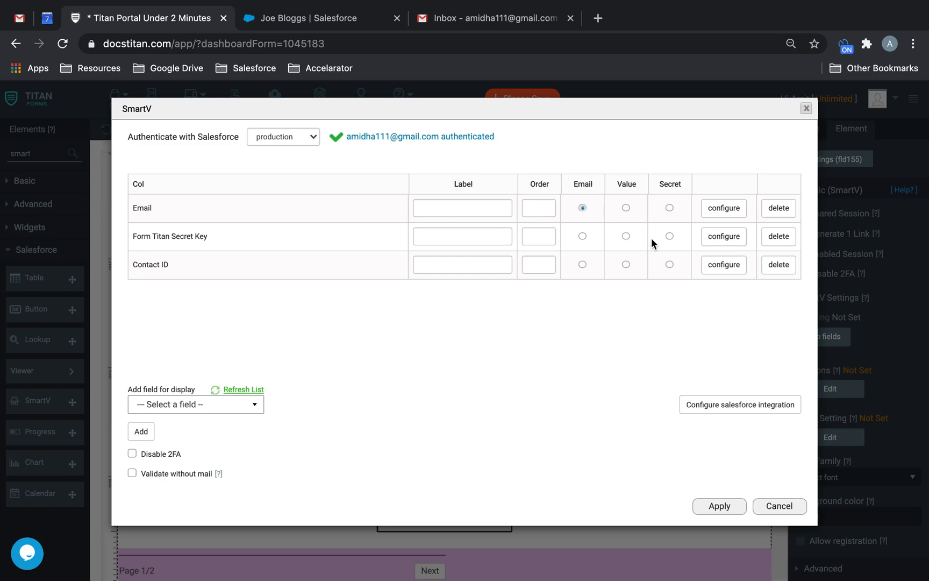
click(669, 236)
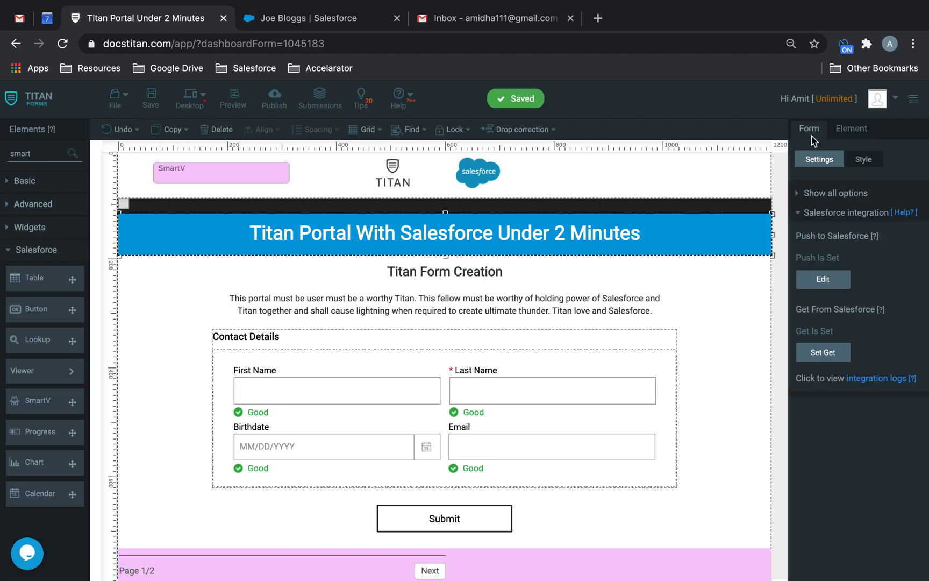
Condition the #1 Contact update push on matching Contact ID, then save the form.
click(823, 279)
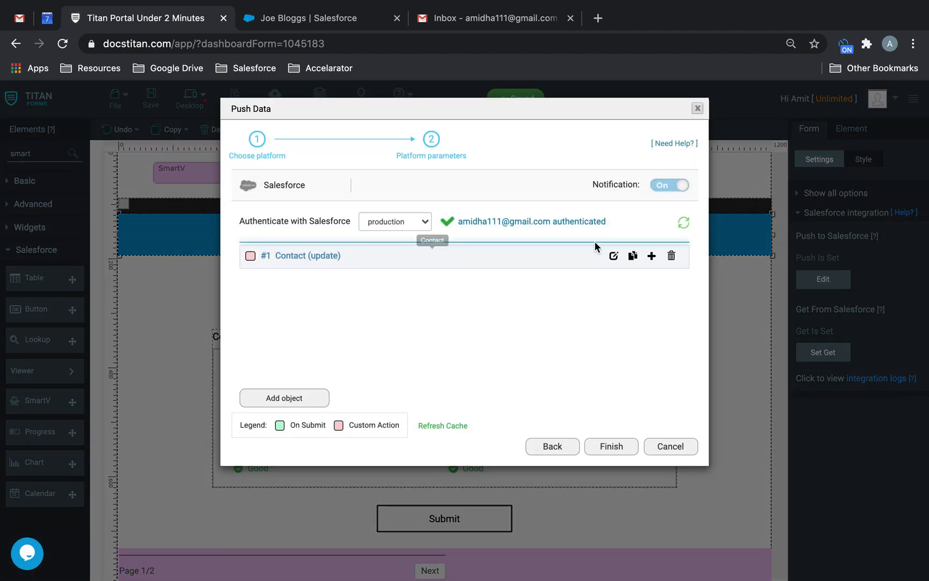
click(614, 256)
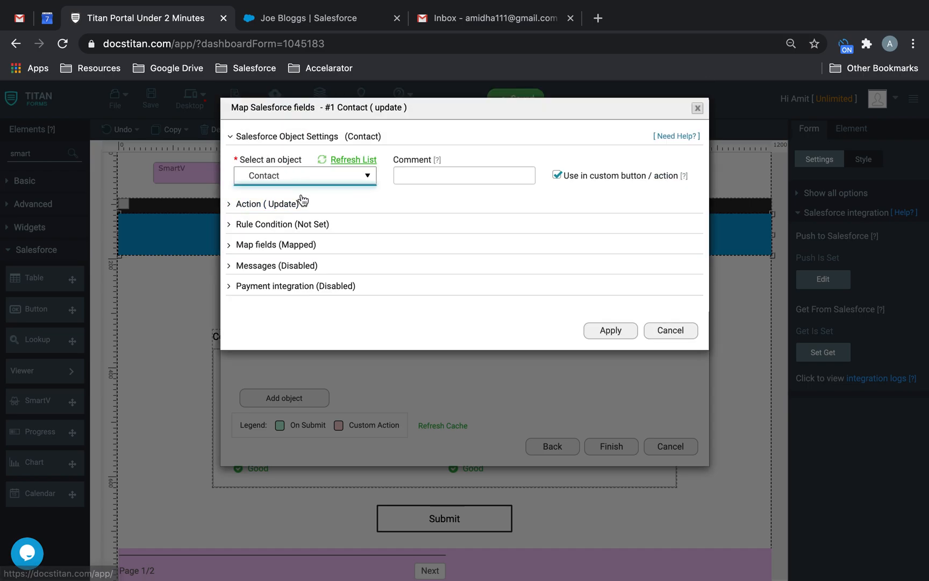
click(268, 203)
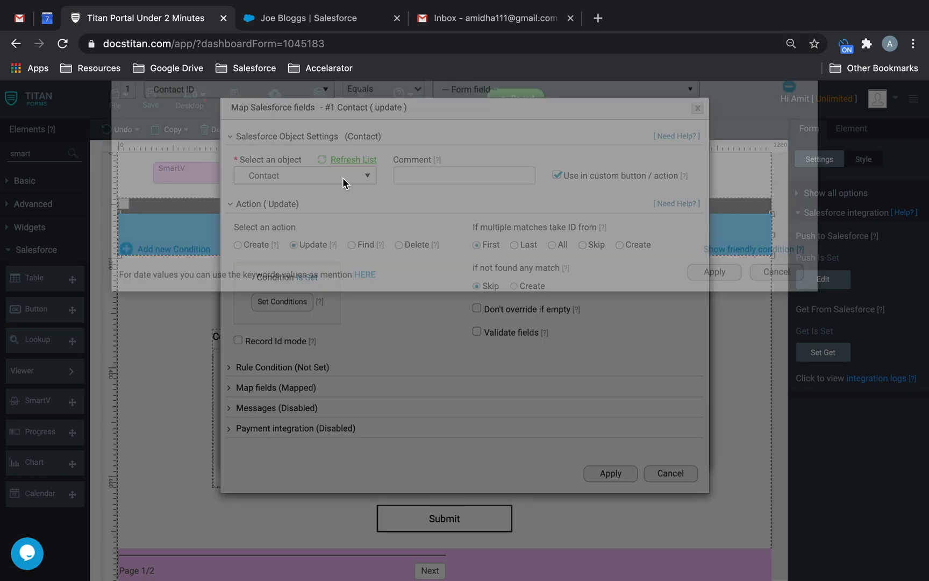
click(564, 139)
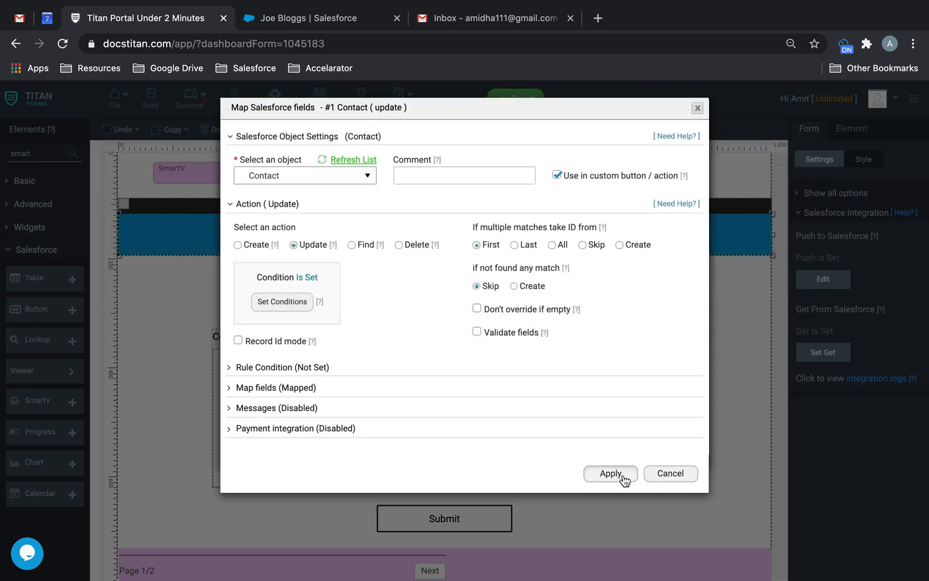
click(610, 474)
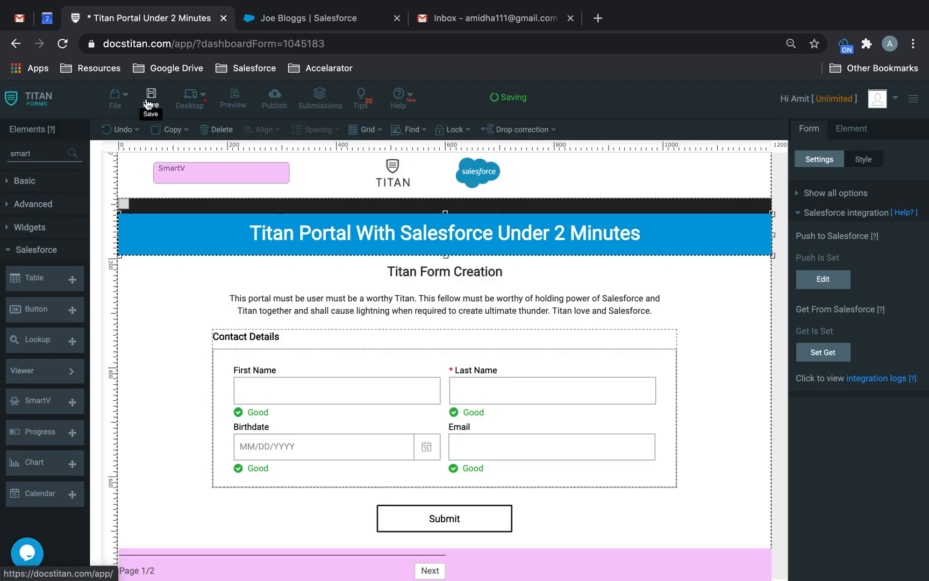
click(233, 97)
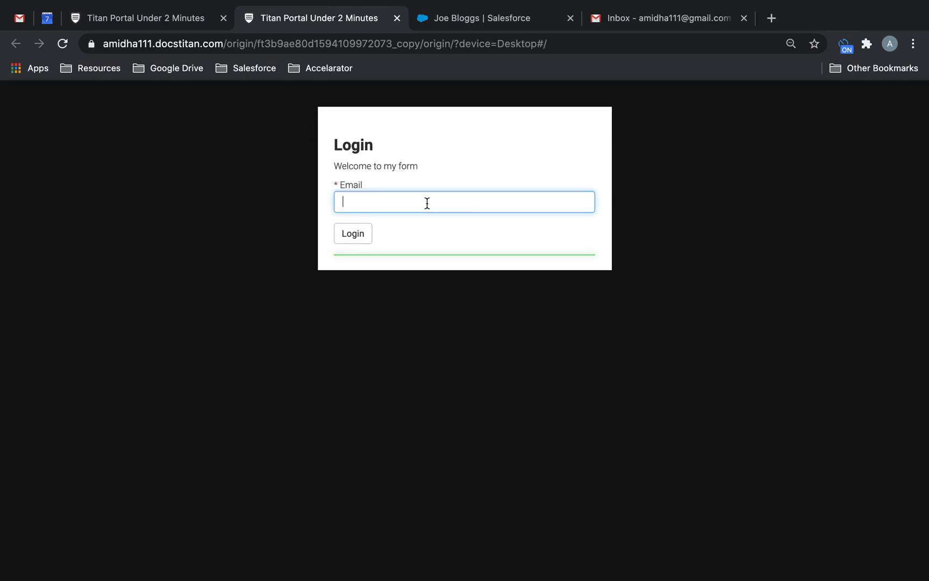
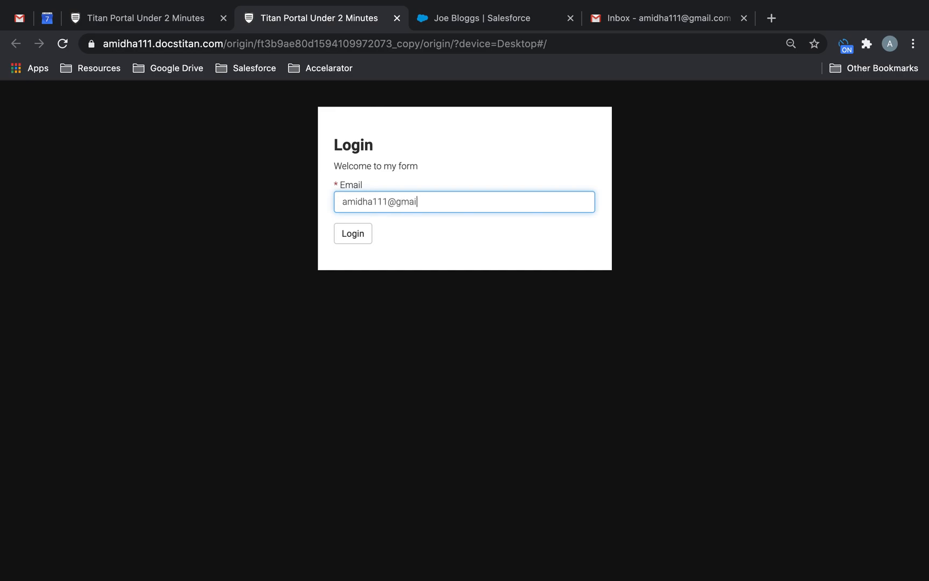
Log into the portal with the contact's email and open the FormTitan security code email.
click(352, 233)
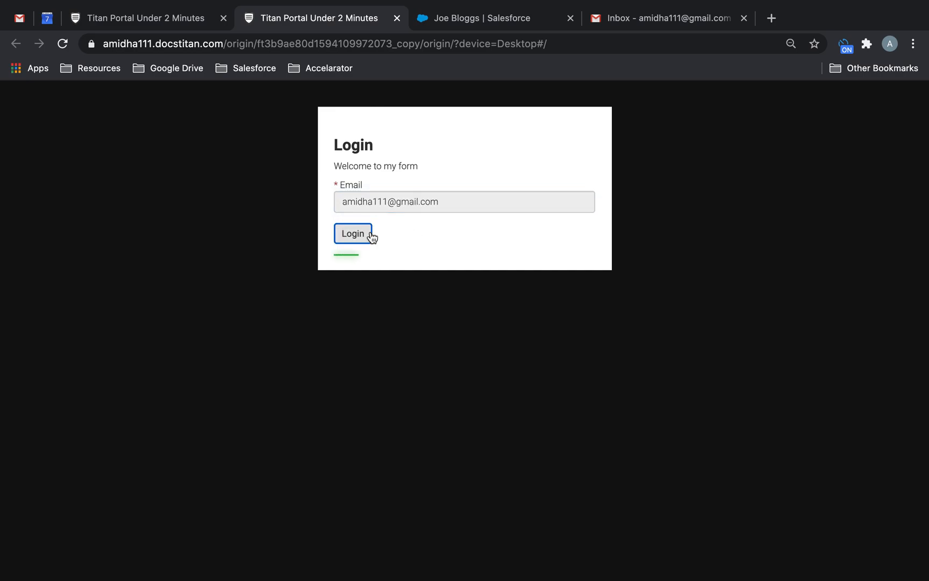
click(664, 18)
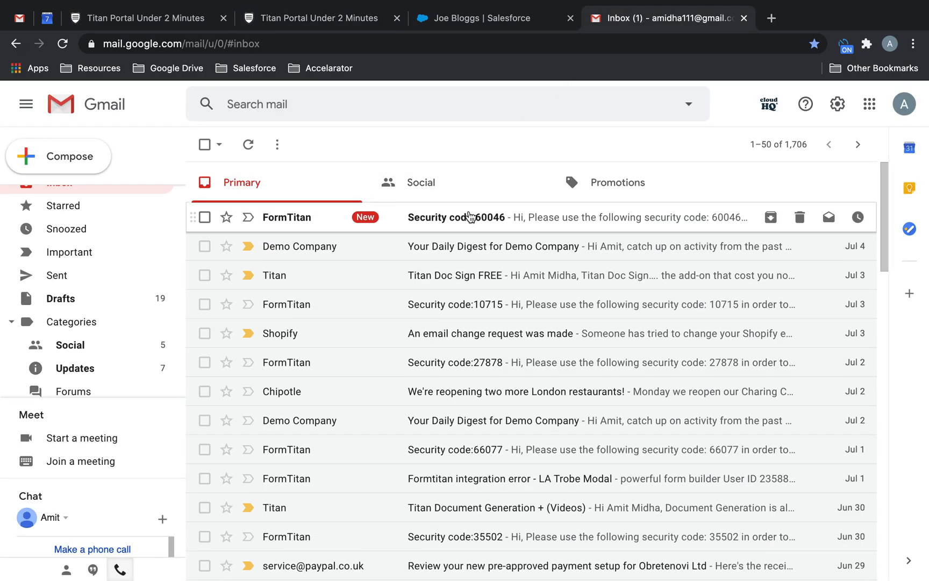
click(492, 18)
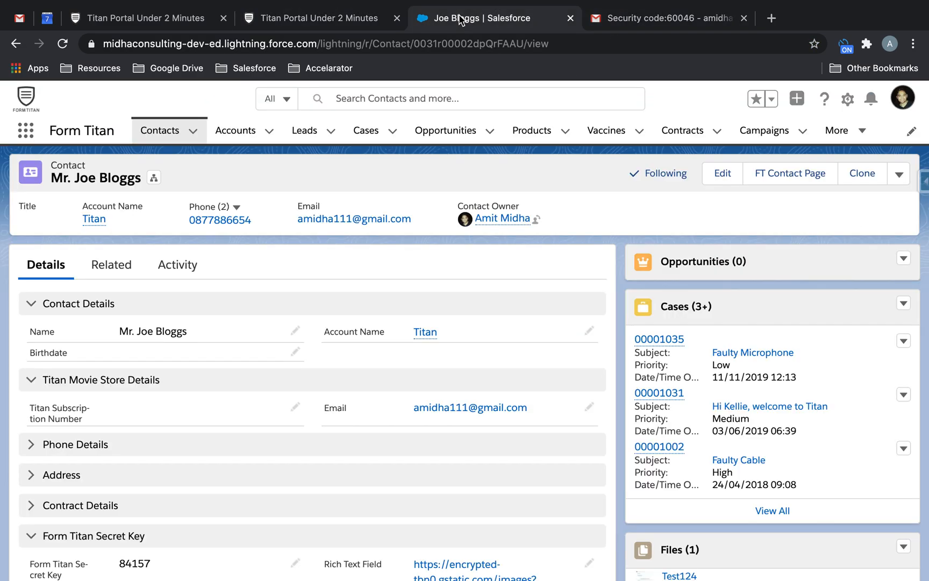
click(320, 17)
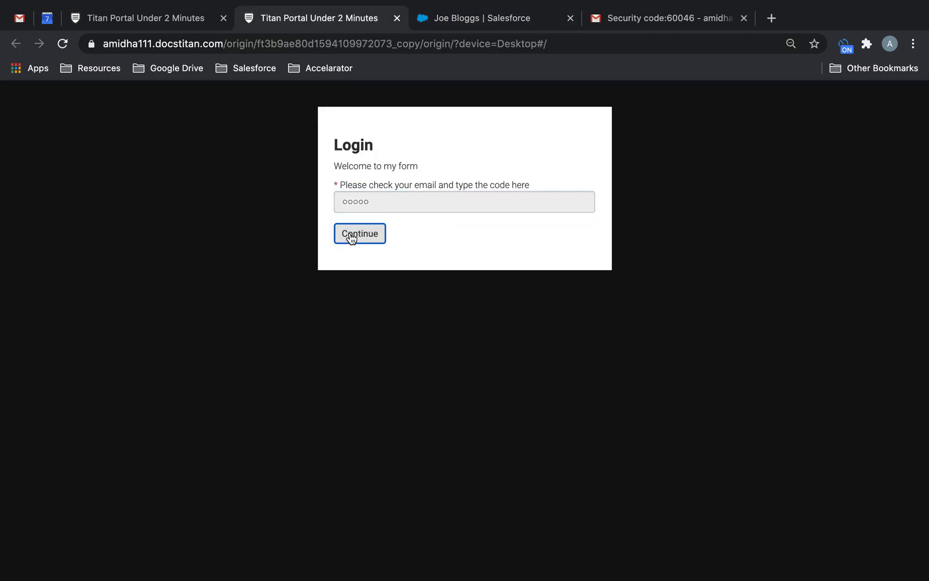
Continue with the security code, submit Last Name as Bloggs 123, and view the Salesforce contact.
click(360, 232)
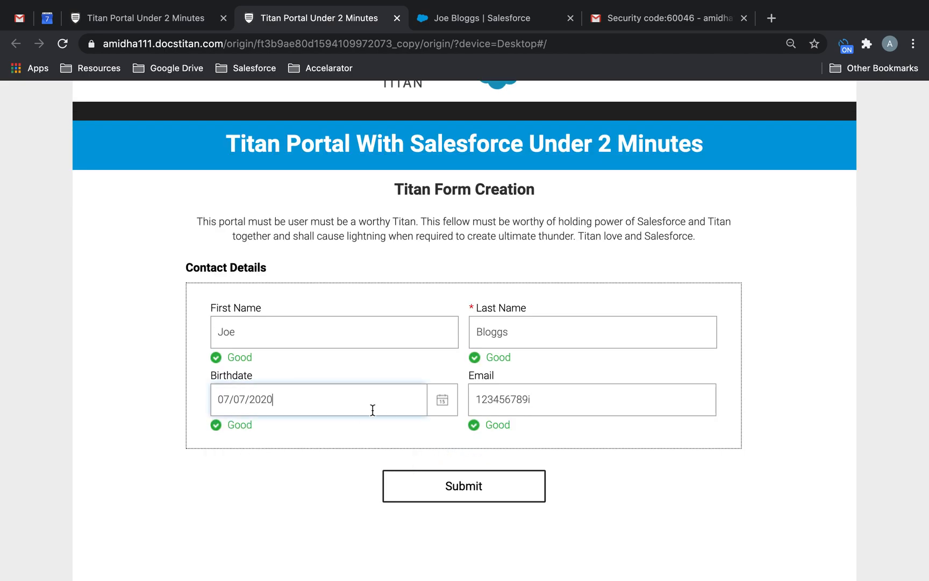
click(592, 331)
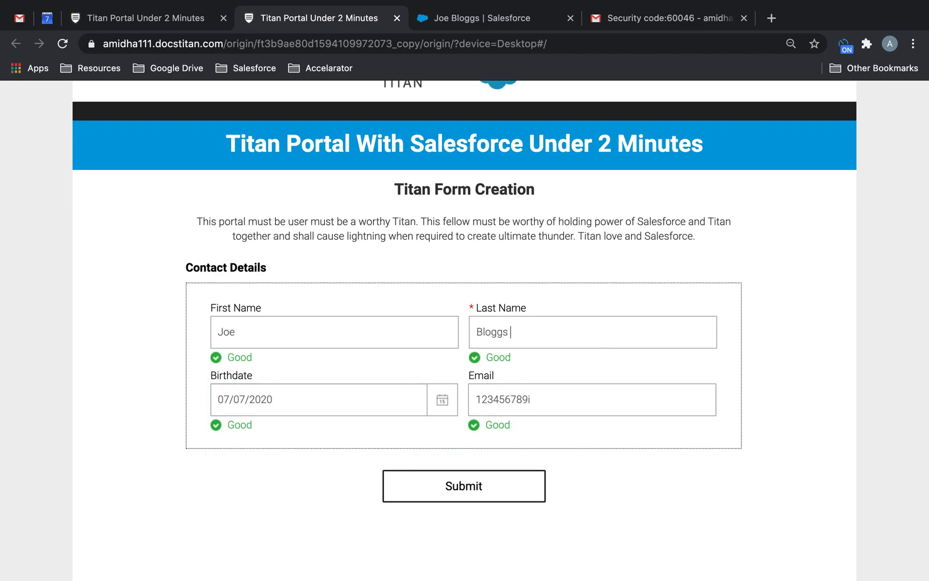
text(123)
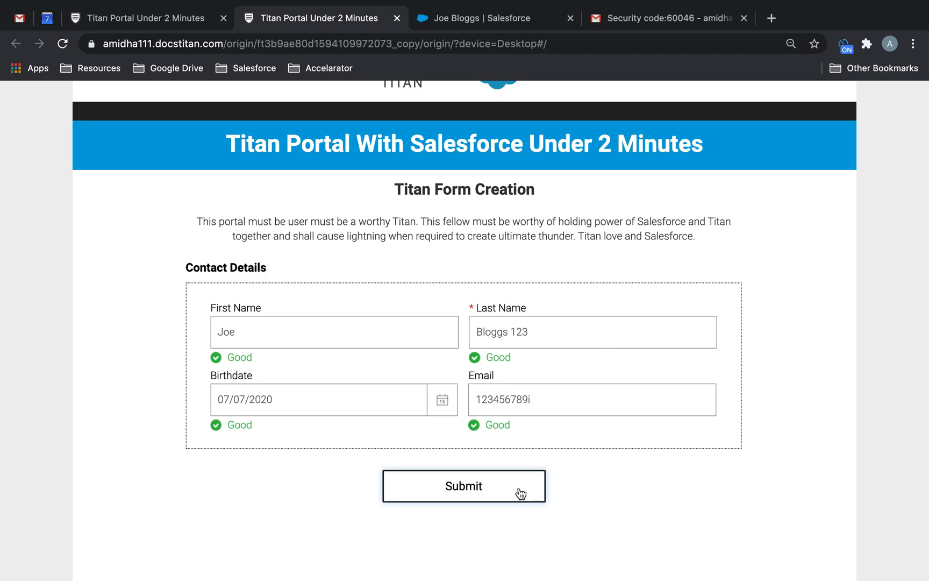
click(464, 486)
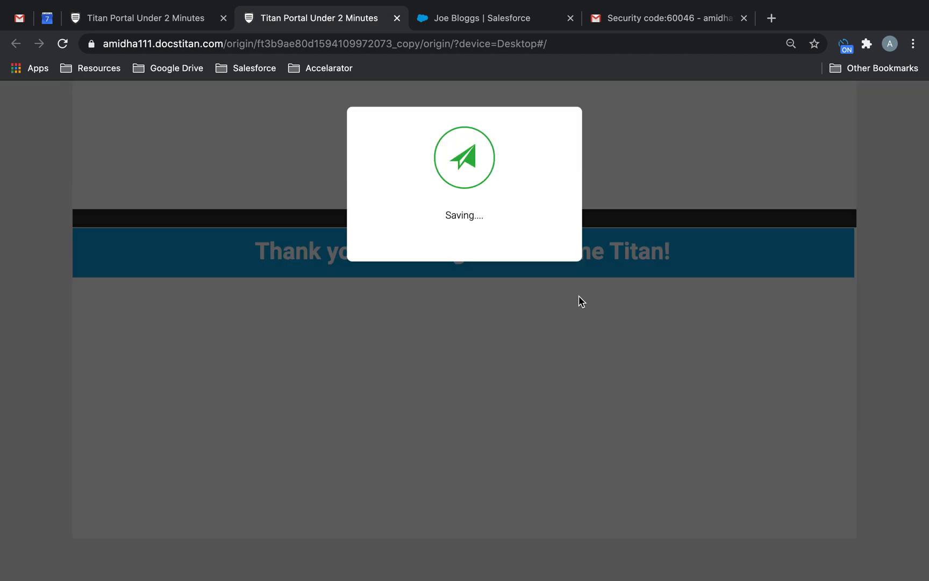
click(481, 17)
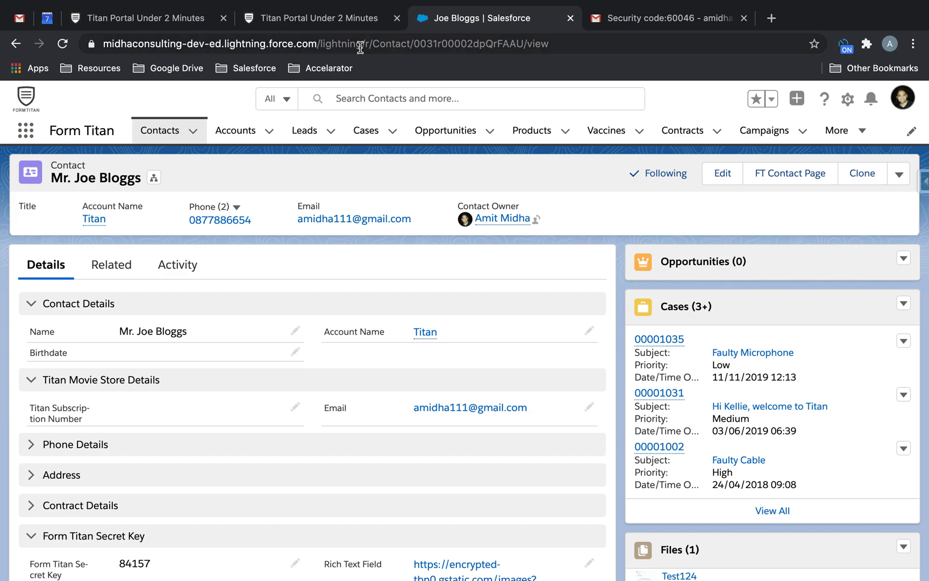